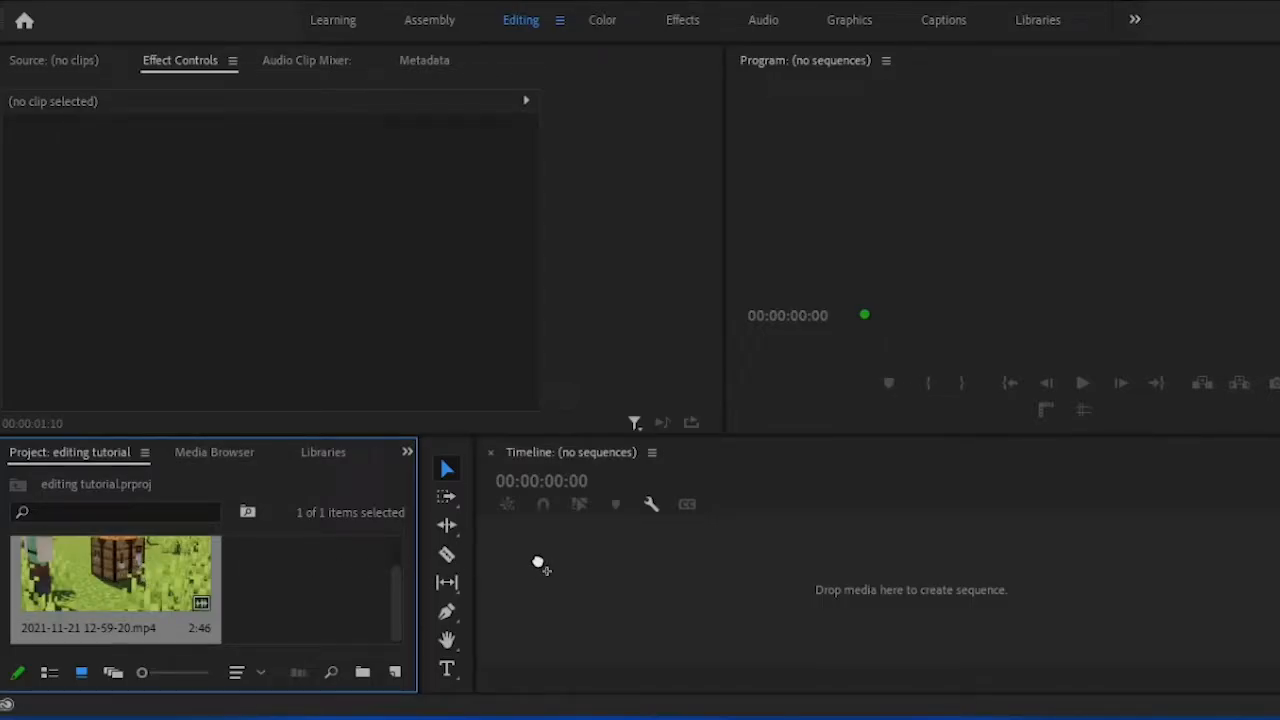
- Create a sequence from the Minecraft clip and apply the Transform effect to it
{"action": "left_click_drag", "start_coordinate": [114, 588], "coordinate": [860, 588]}
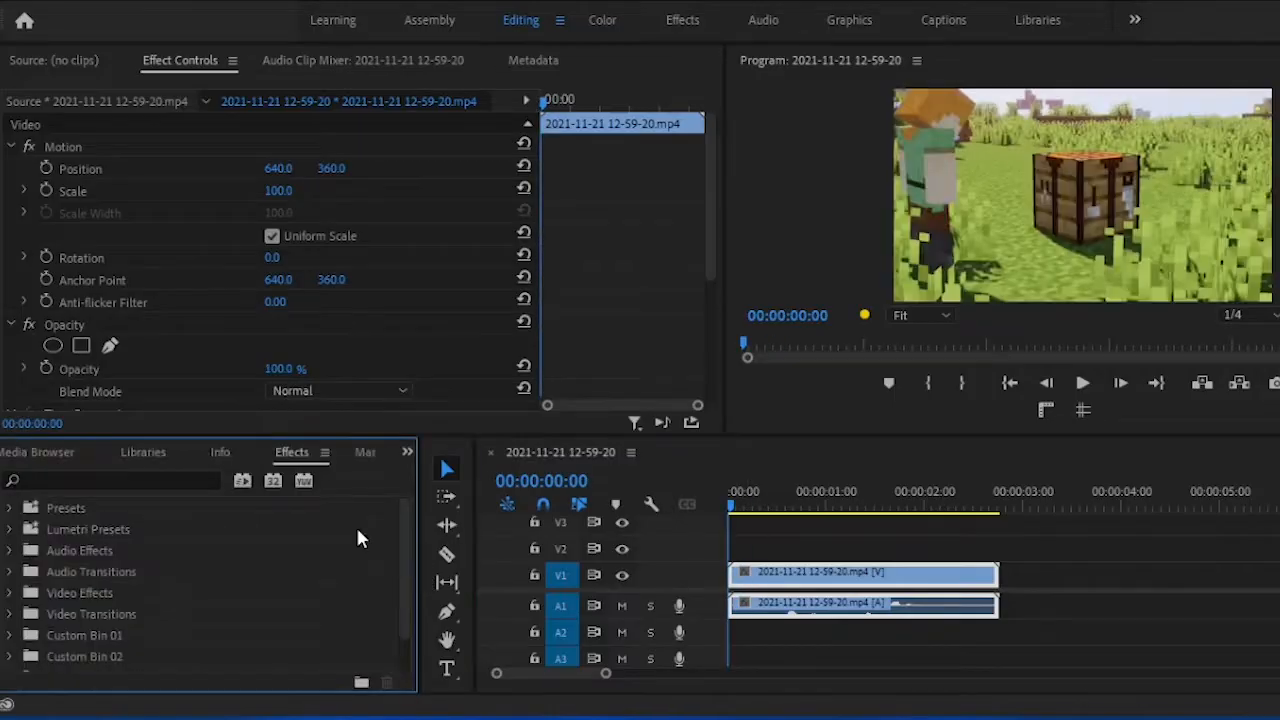
{"action": "type", "text": "transform"}
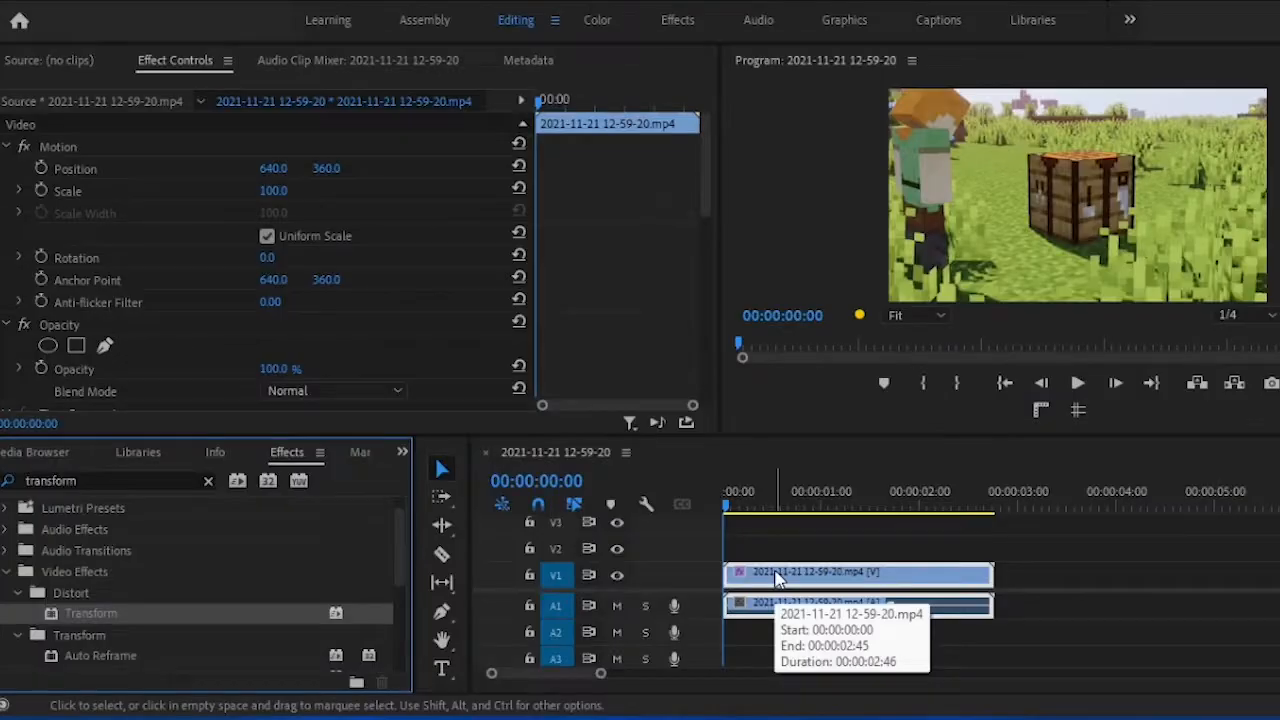
{"action": "left_click", "coordinate": [822, 504]}
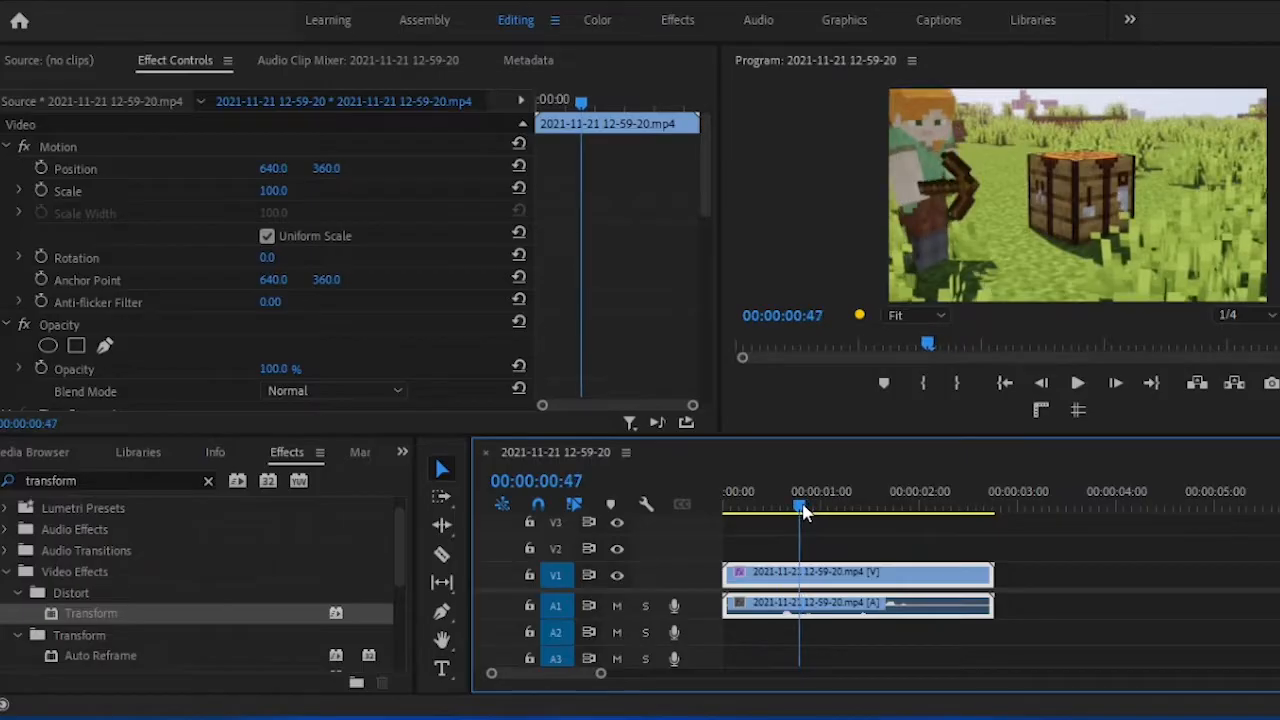
{"action": "scroll", "scroll_direction": "down", "scroll_amount": 3}
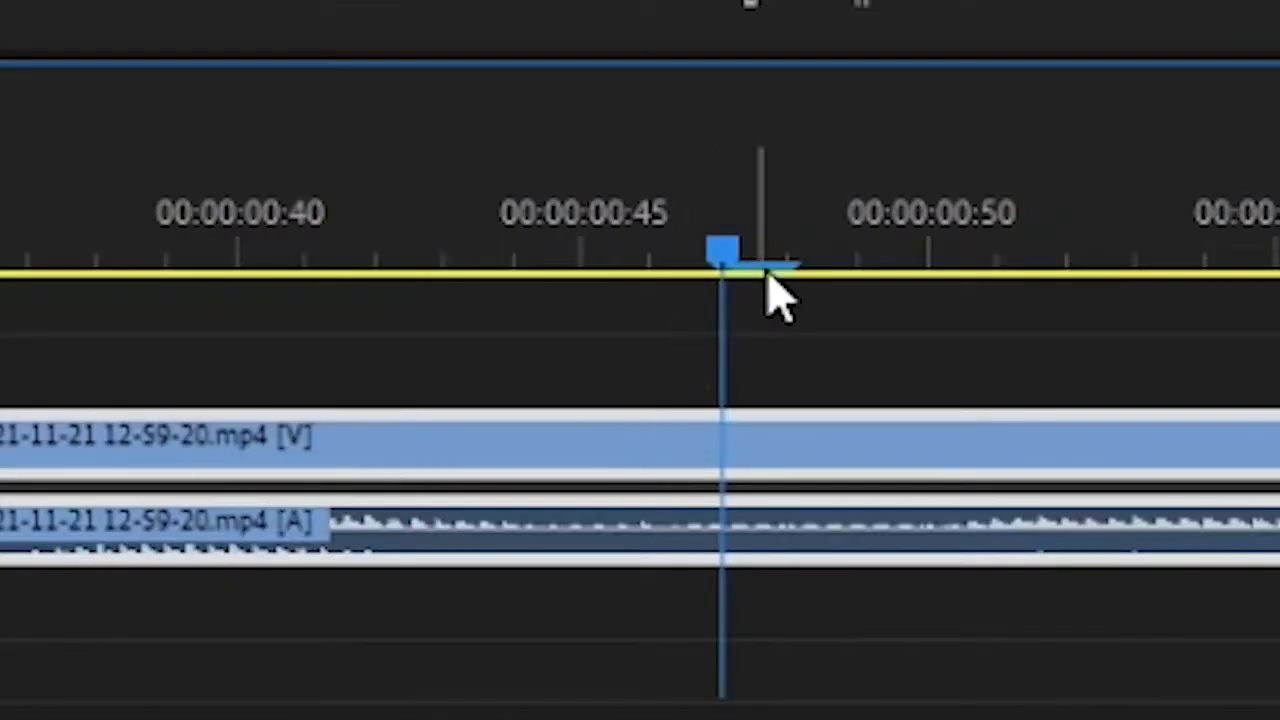
- Place the playhead where the zoom starts and set the Transform Scale keyframes
{"action": "left_click_drag", "start_coordinate": [720, 260], "coordinate": [860, 270]}
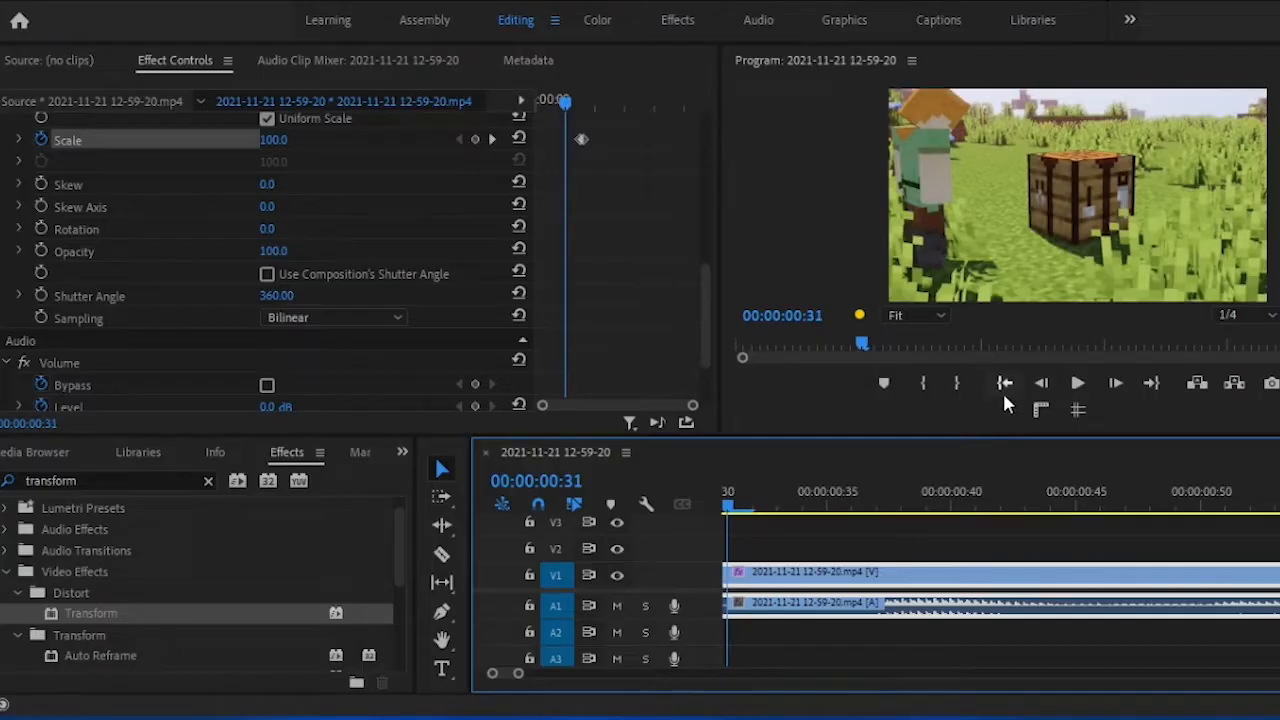
{"action": "left_click", "coordinate": [1076, 384]}
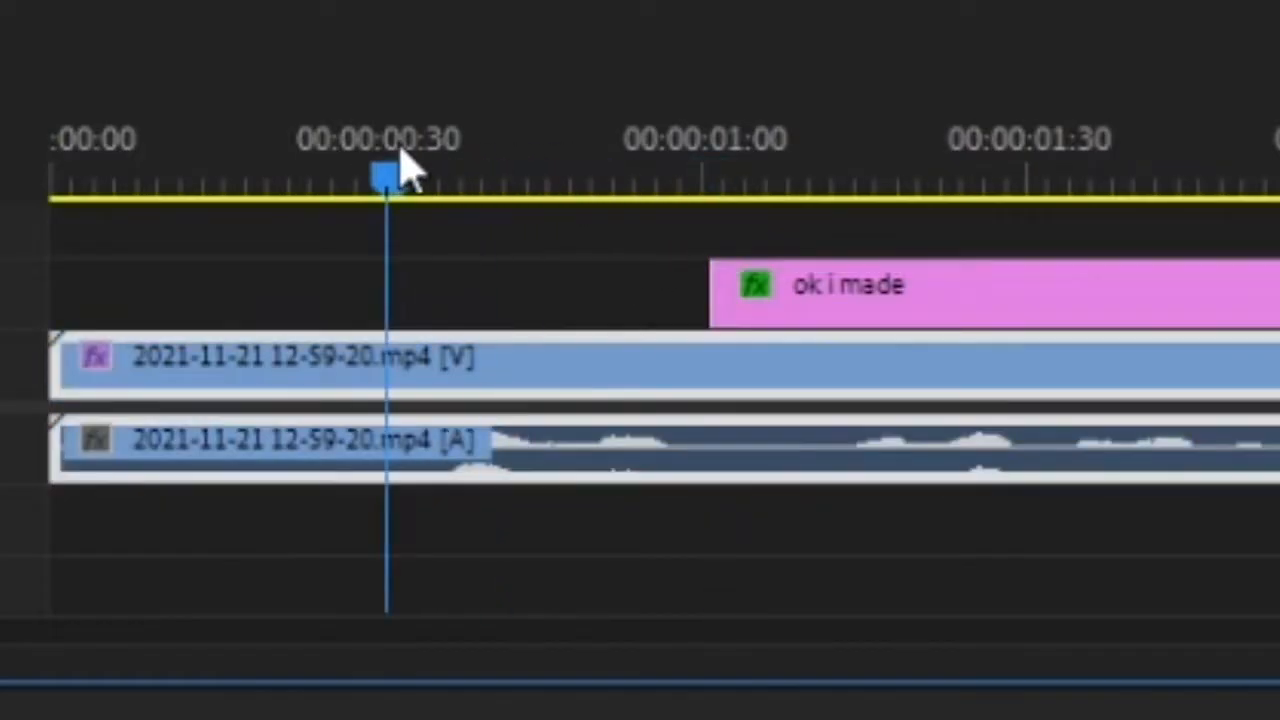
- Move the playhead back near the start to place the 'ok i made' caption
{"action": "left_click_drag", "start_coordinate": [850, 288], "coordinate": [580, 288]}
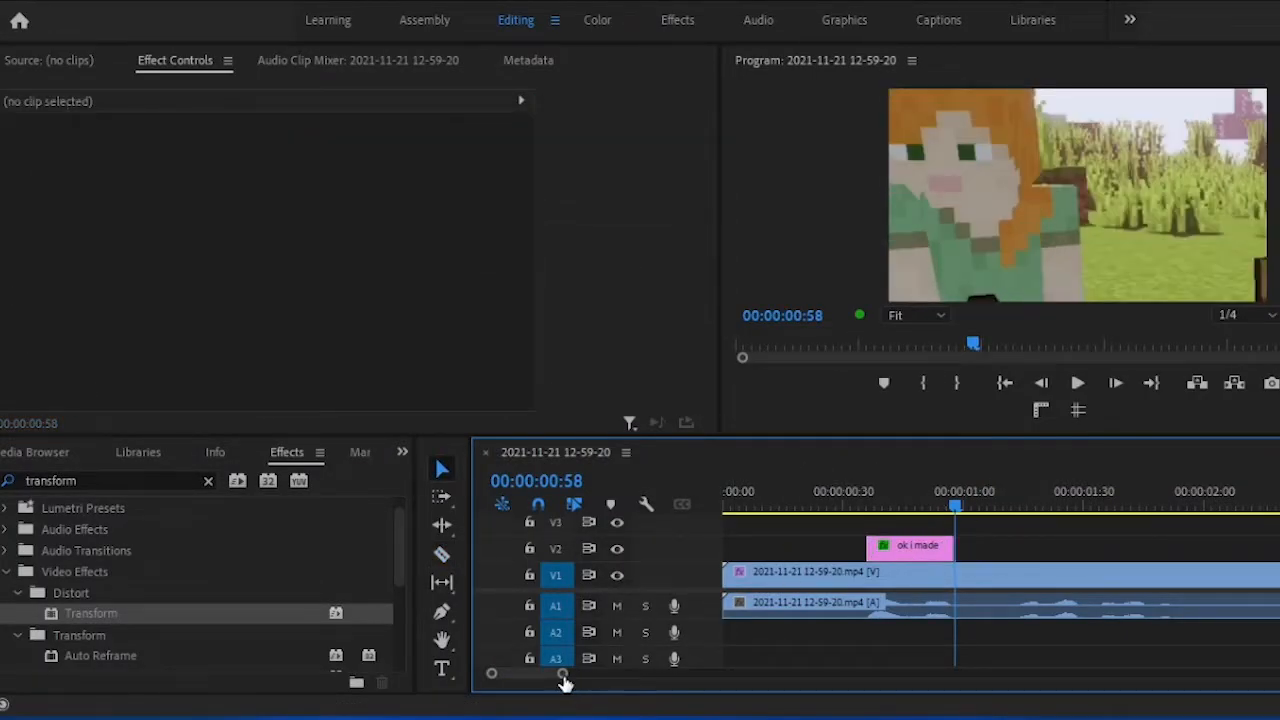
- Keyframe the caption's Vector Motion Scale from 110 to 100 so it pops in
{"action": "left_click", "coordinate": [840, 572]}
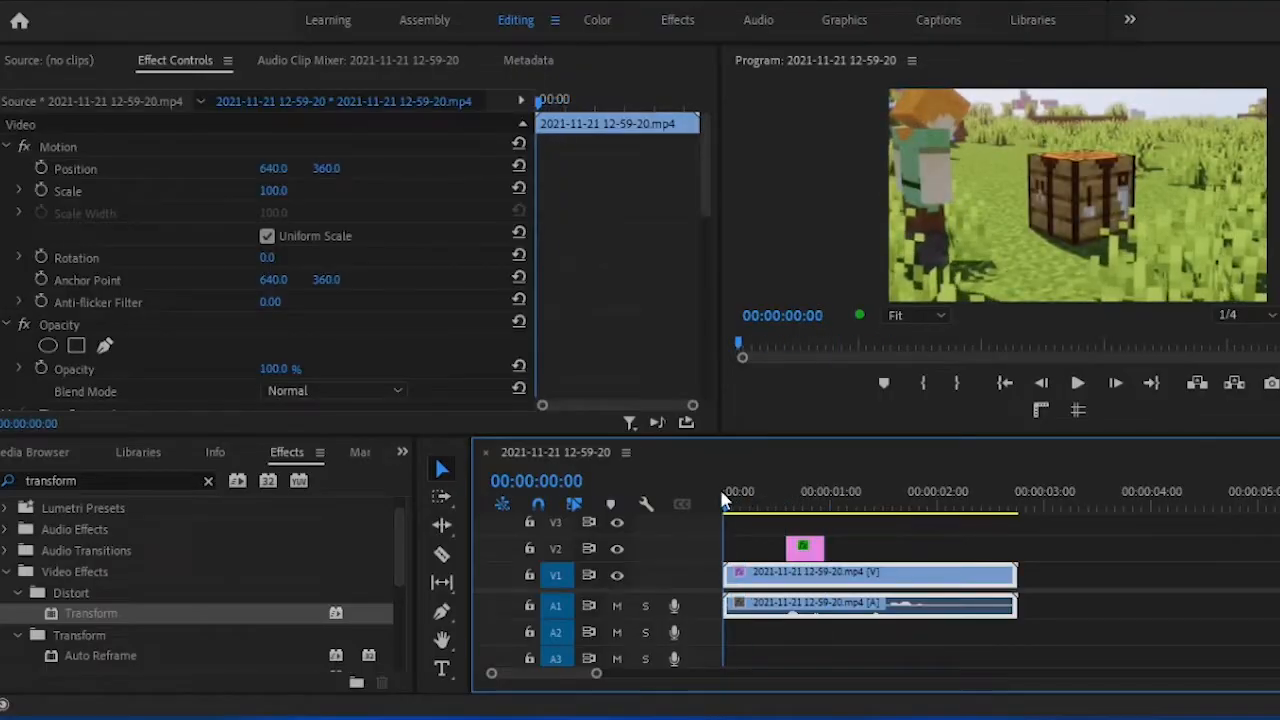
{"action": "left_click", "coordinate": [858, 504]}
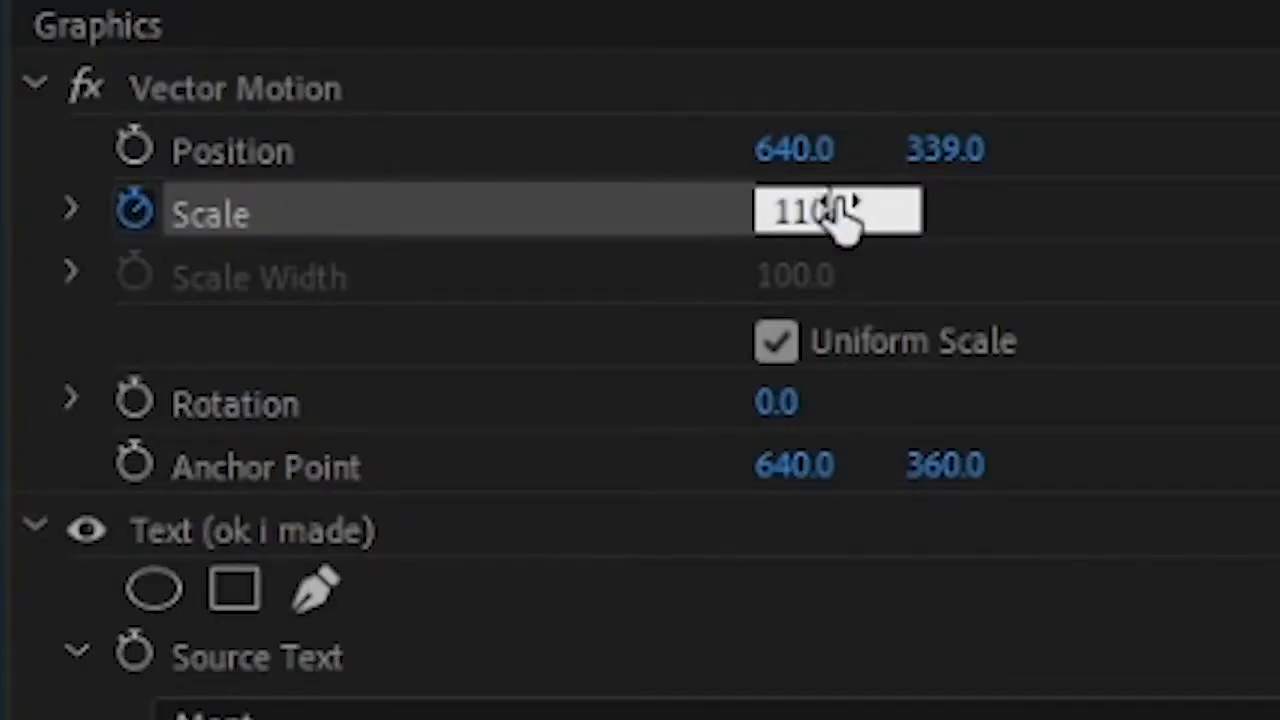
{"action": "type", "text": "100"}
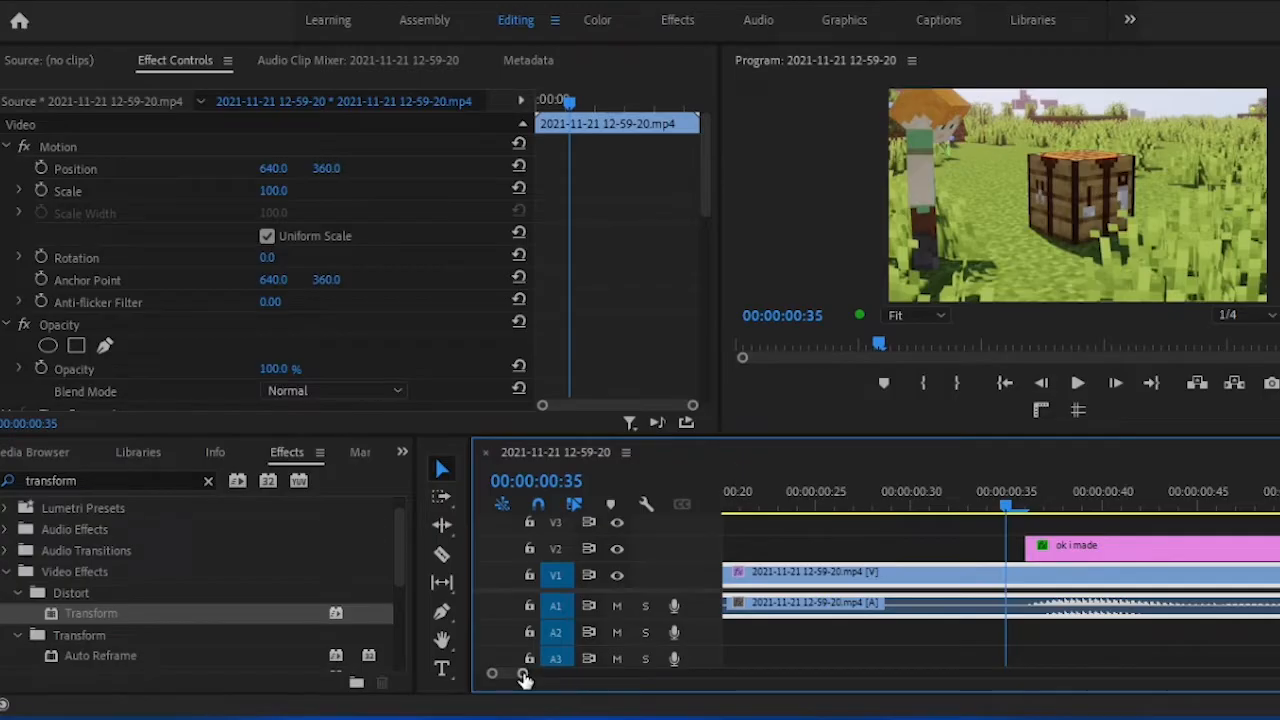
{"action": "left_click", "coordinate": [1076, 382]}
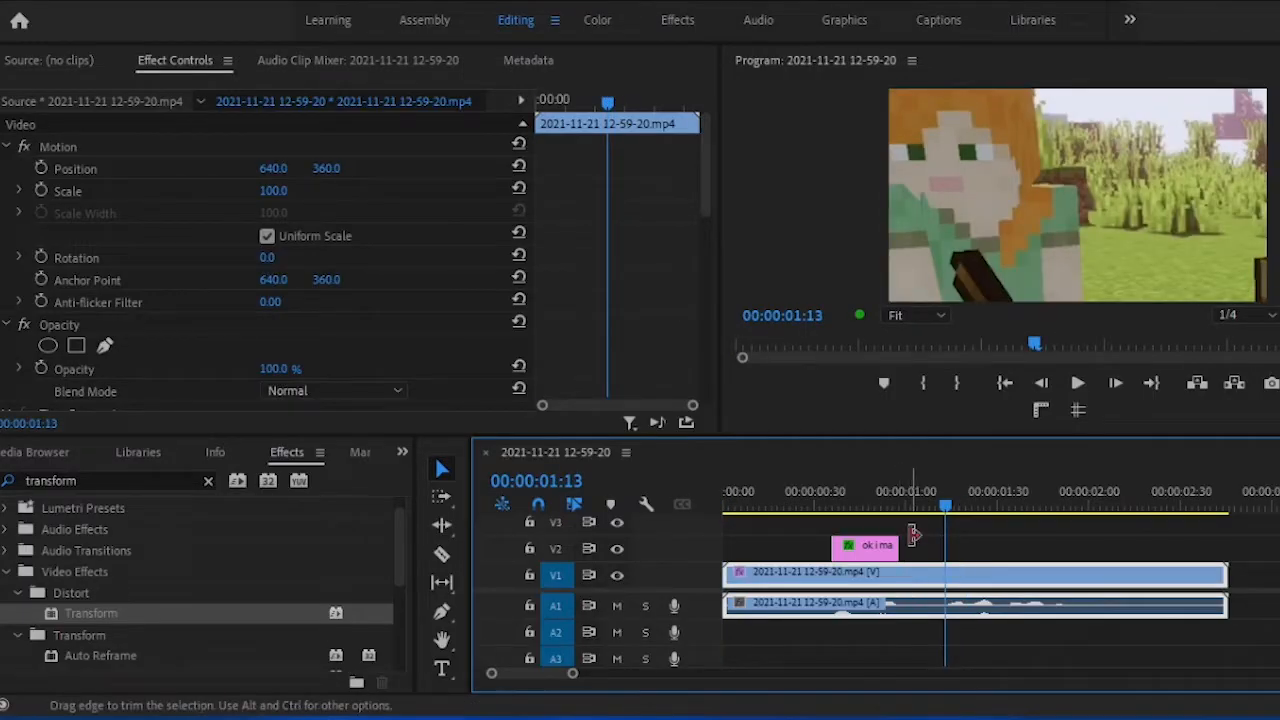
- Trim the caption clip shorter and scrub the playhead to preview it centred
{"action": "left_click", "coordinate": [1104, 504]}
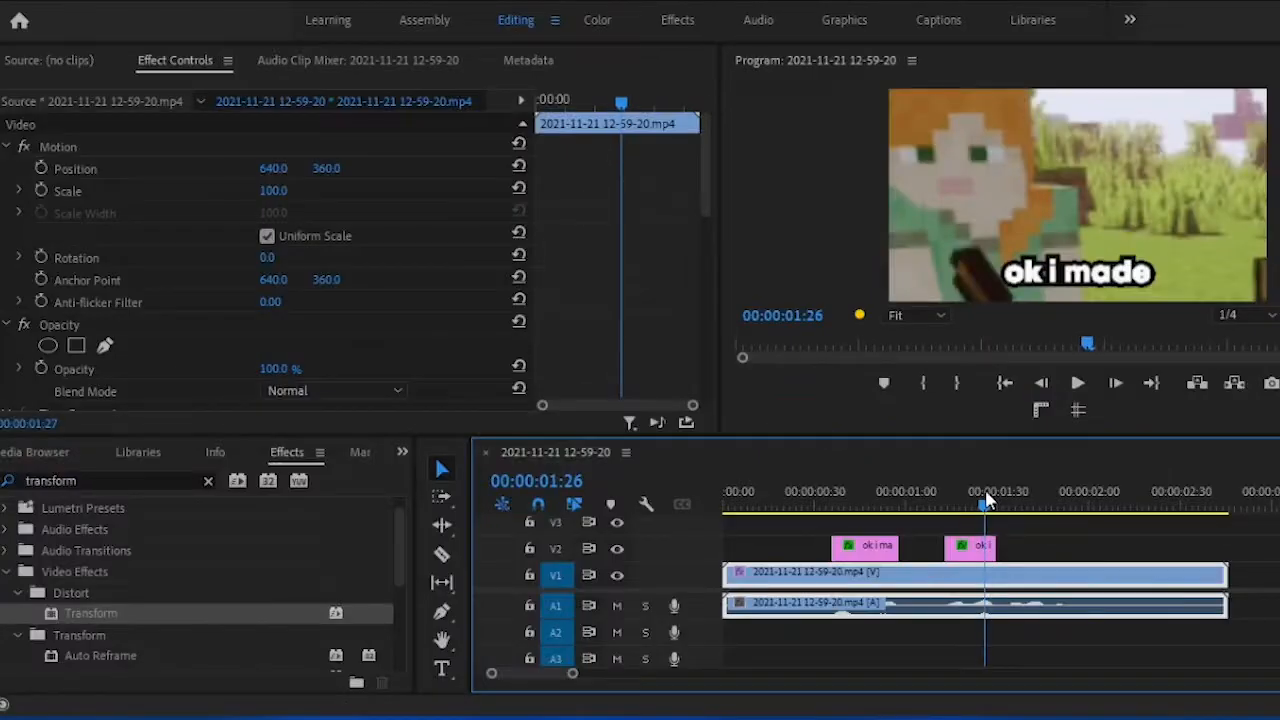
{"action": "left_click", "coordinate": [970, 548]}
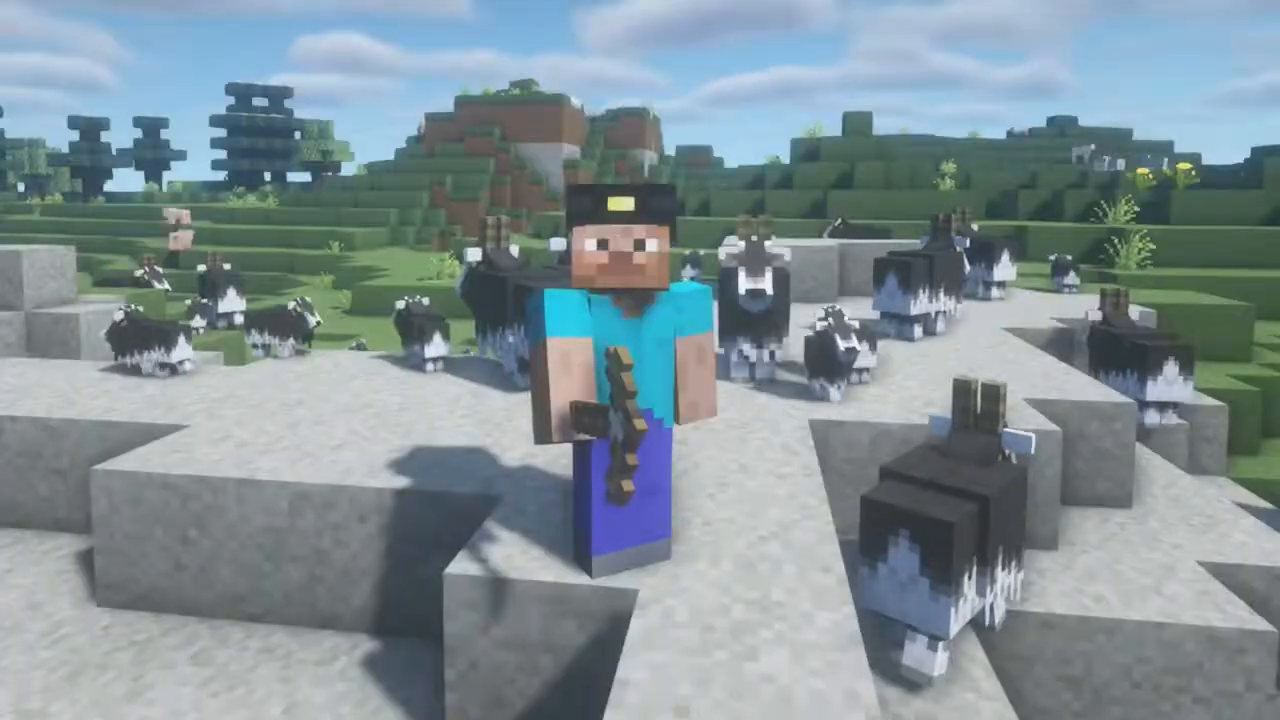
{"action": "mouse_move", "coordinate": [640, 360]}
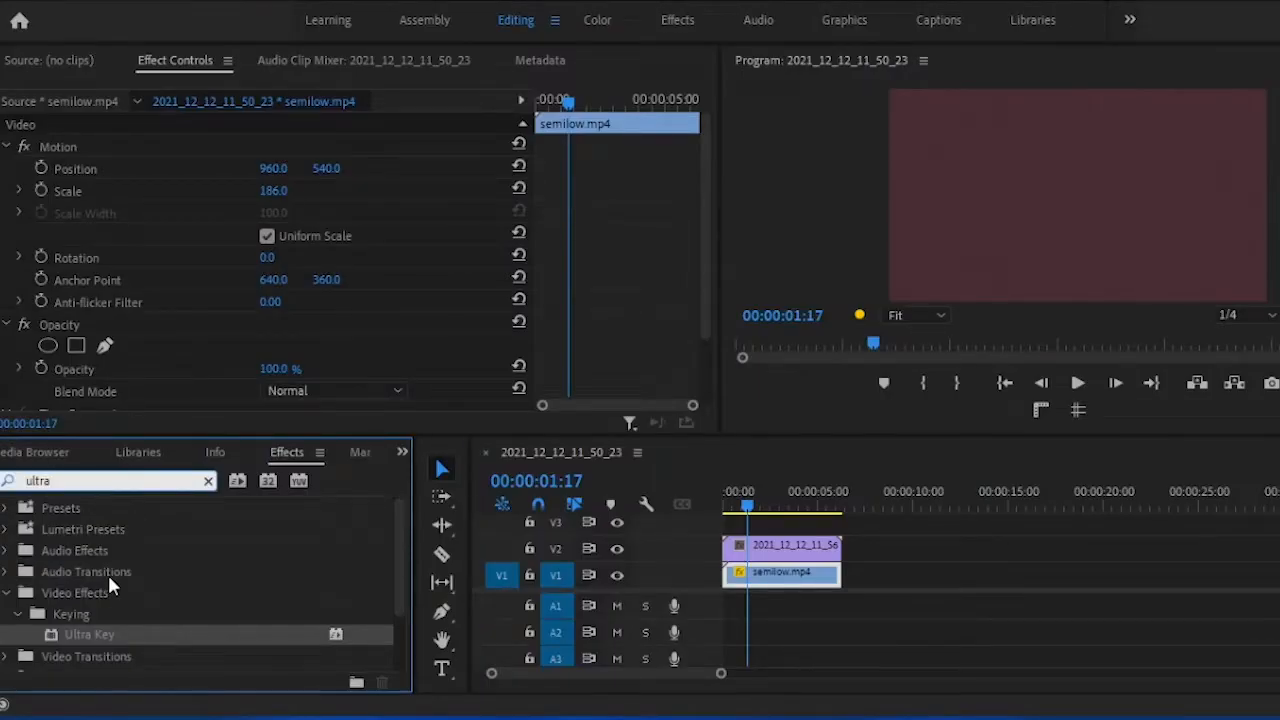
- Locate Ultra Key among the video effects for the green-screen clip
{"action": "left_click", "coordinate": [780, 544]}
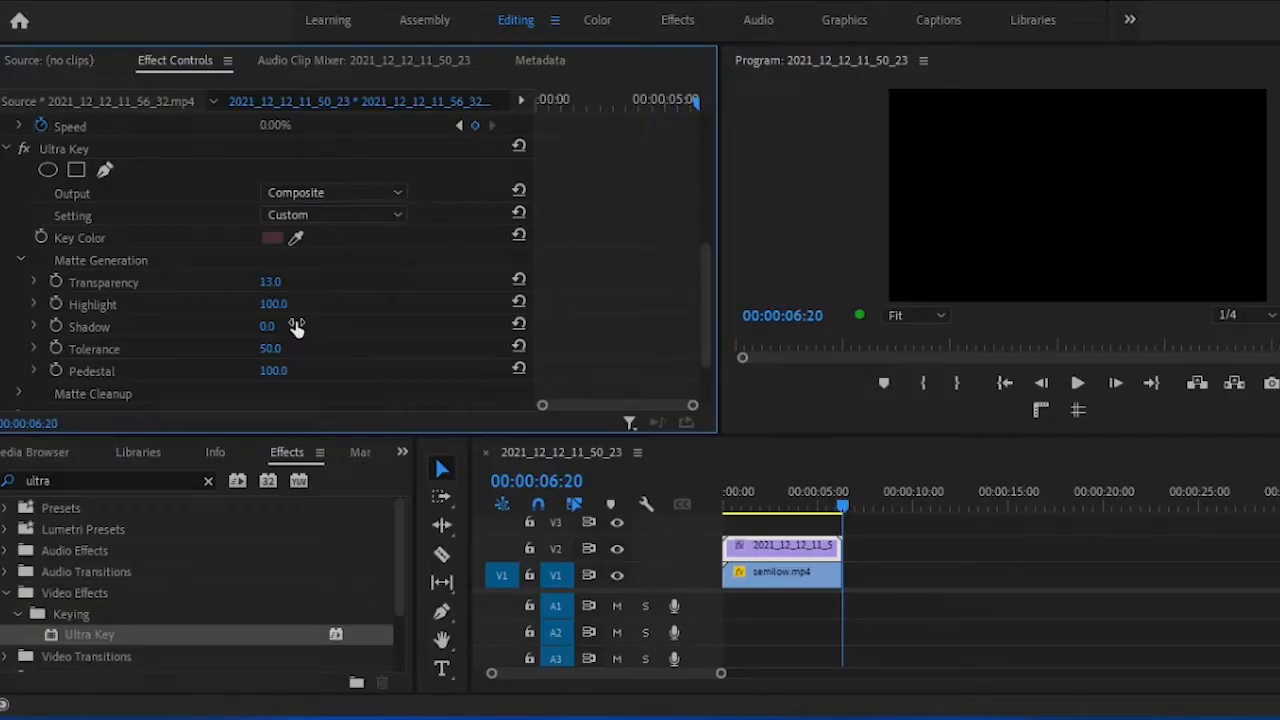
- Apply Drop Shadow with softness 39 to the keyed clip and fit the Program monitor
{"action": "left_click", "coordinate": [784, 504]}
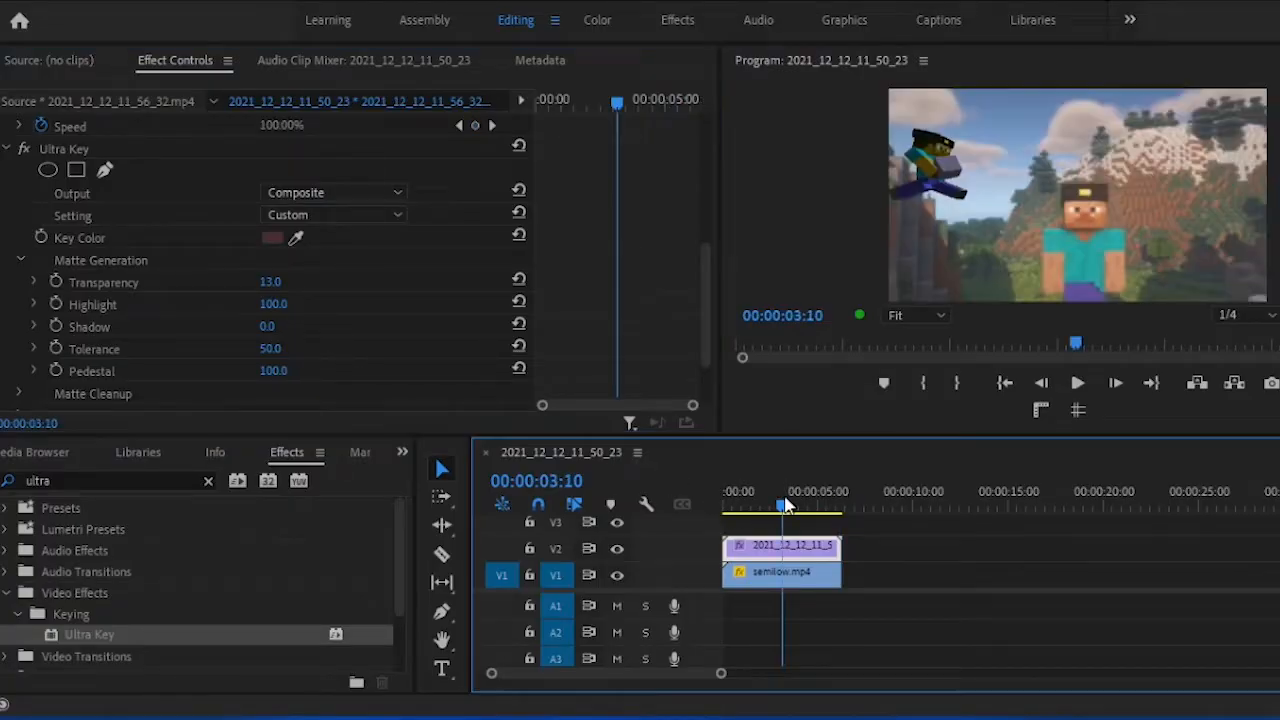
{"action": "type", "text": "drop shad"}
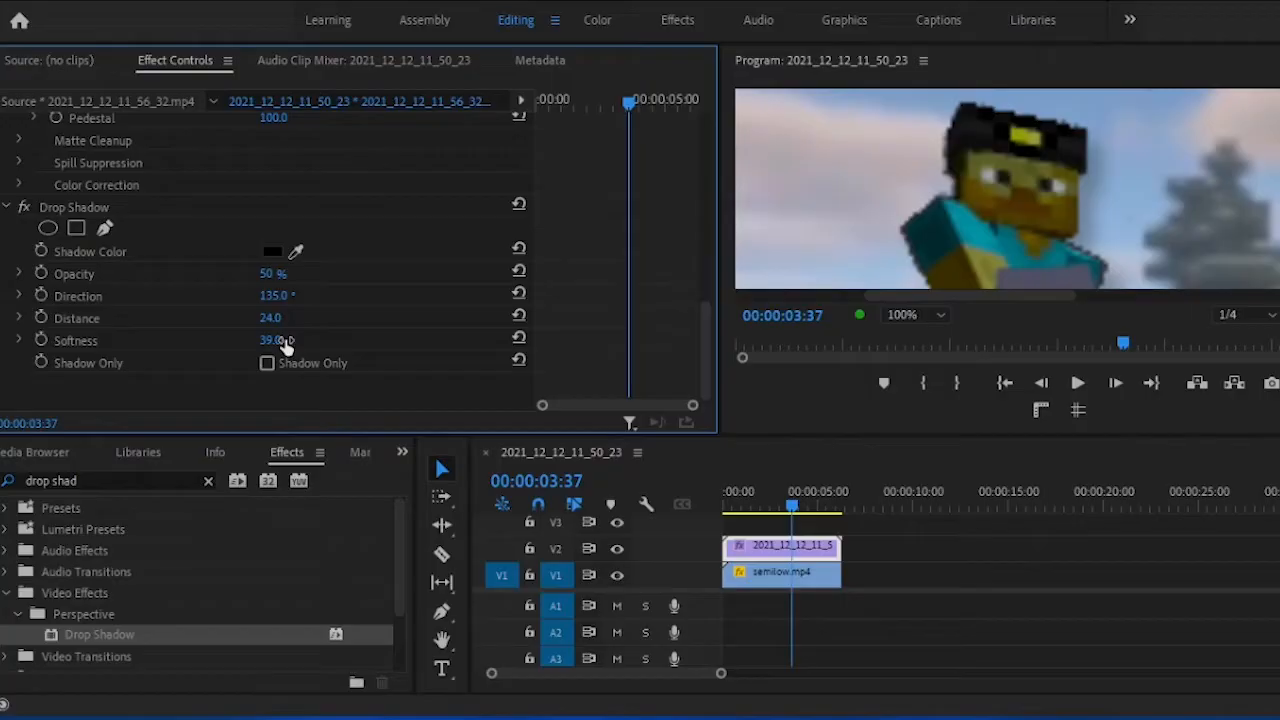
{"action": "left_click", "coordinate": [912, 314]}
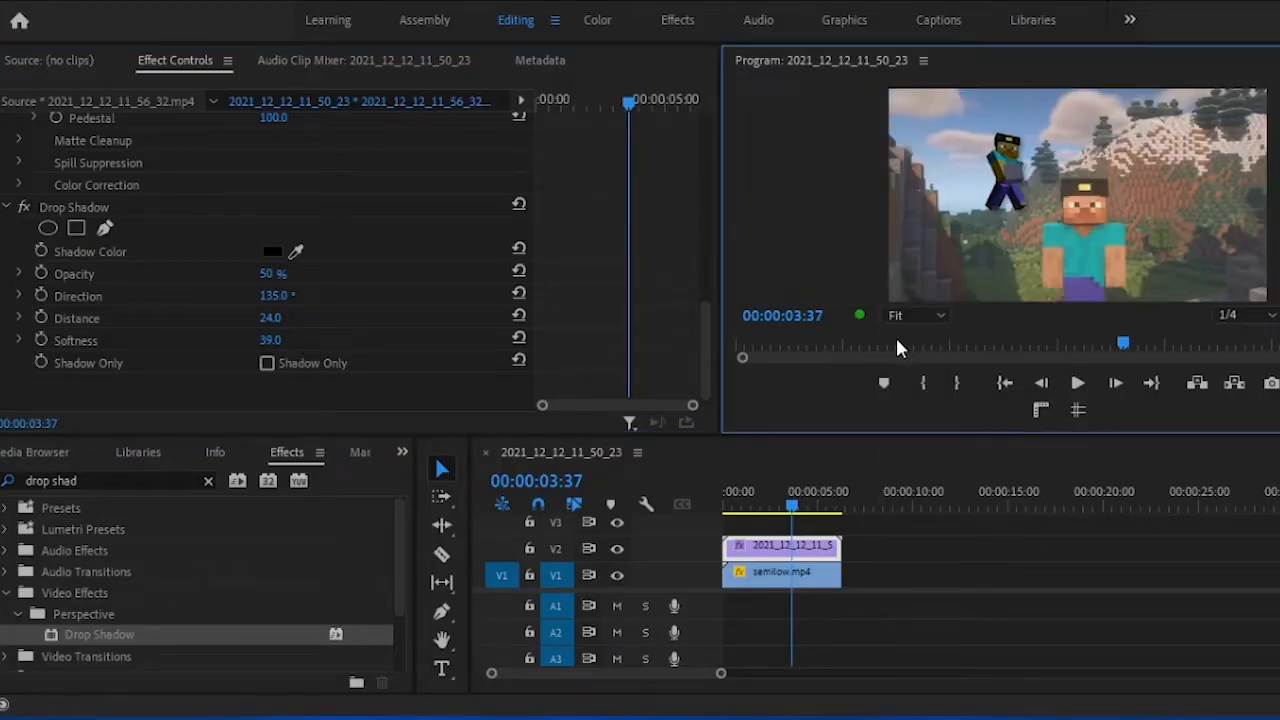
{"action": "left_click", "coordinate": [1076, 384]}
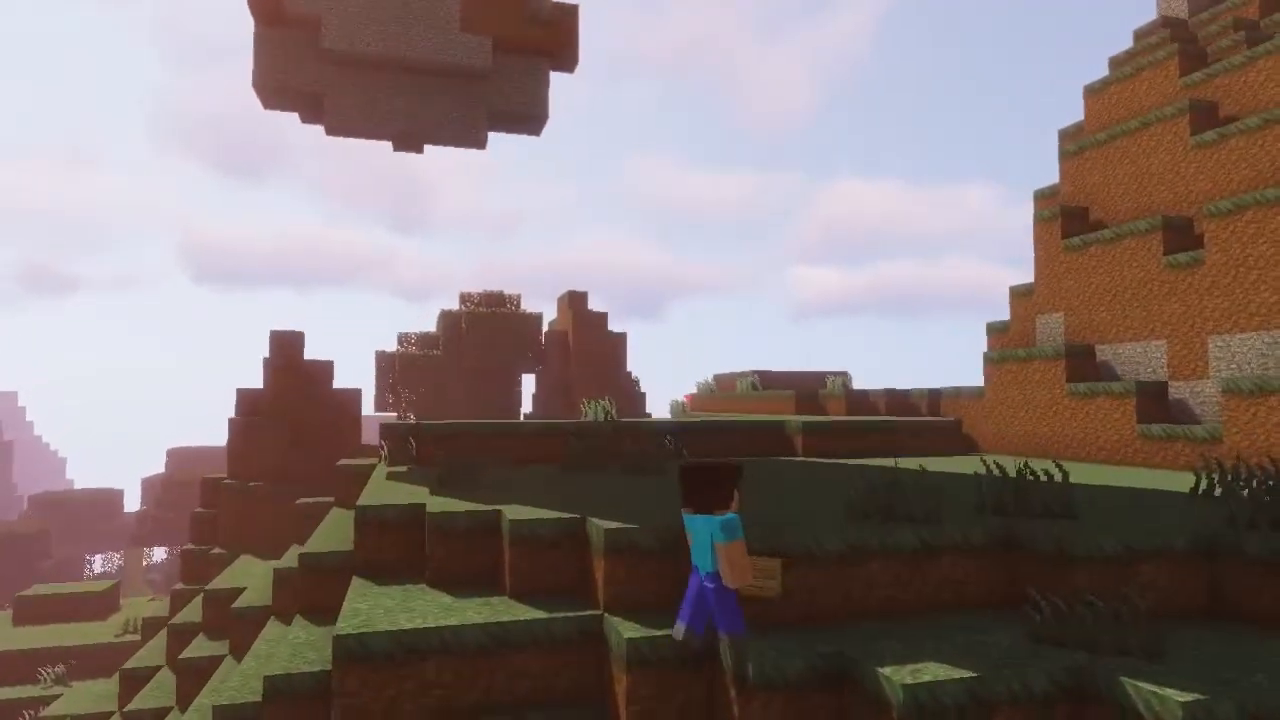
{"action": "mouse_move", "coordinate": [640, 360]}
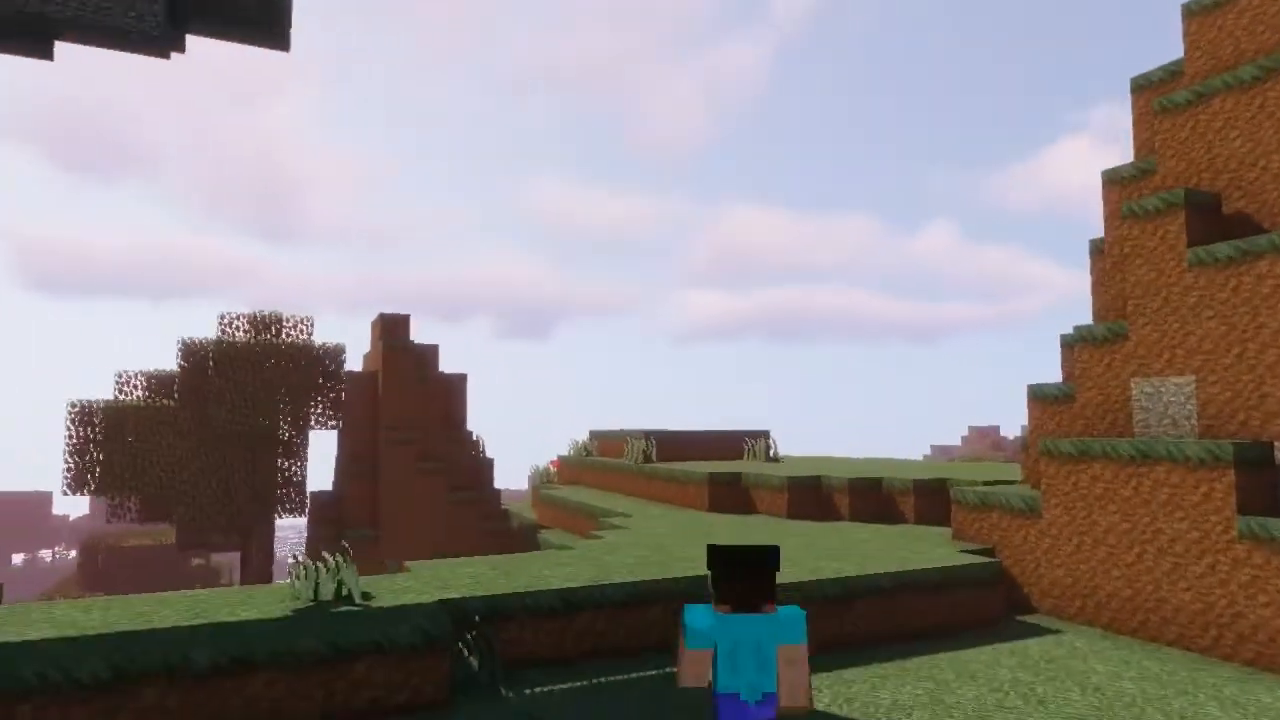